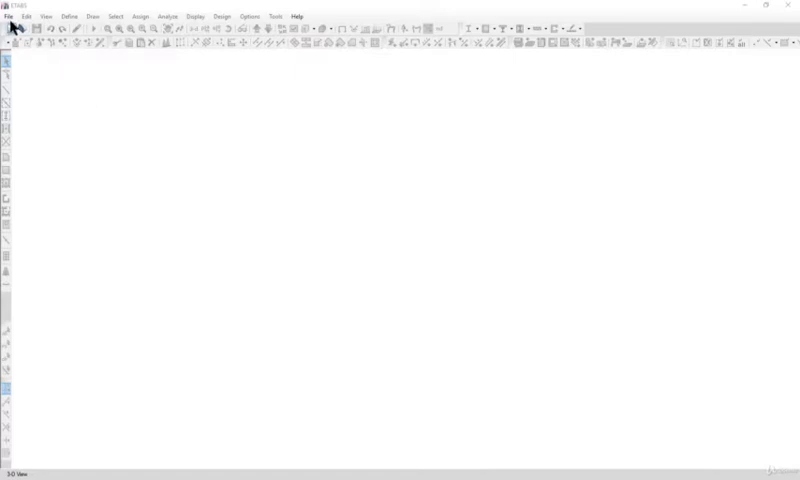
mouse_move(97, 72)
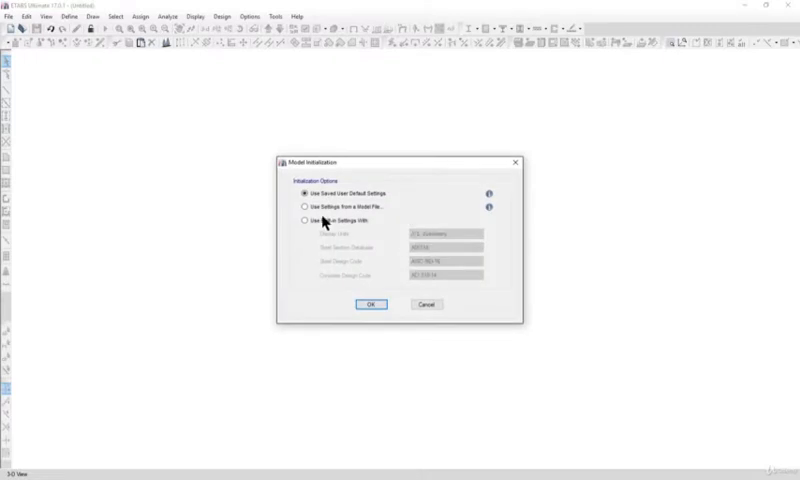
Step: Initialize the model with built-in Metric SI units, Indian sections, IS 800:2007 and IS 456:2000
left_click(301, 220)
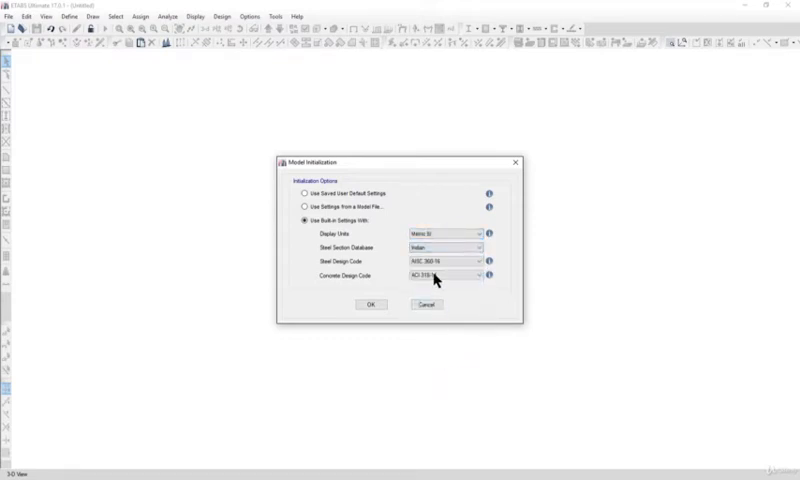
left_click(475, 274)
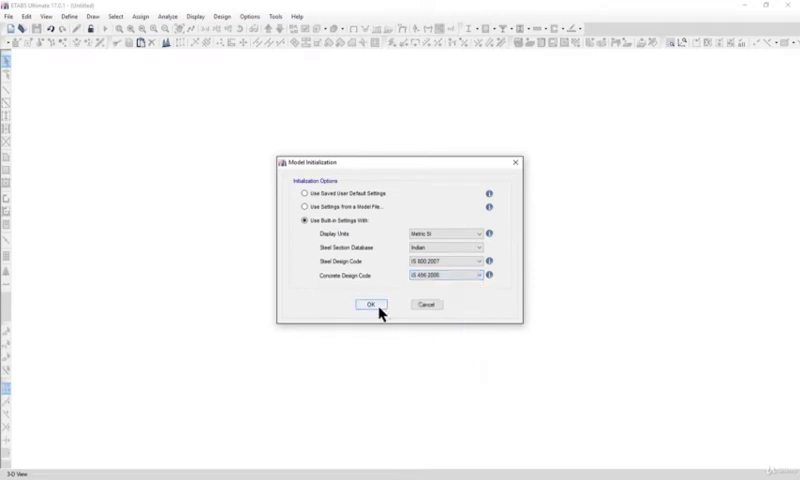
left_click(372, 304)
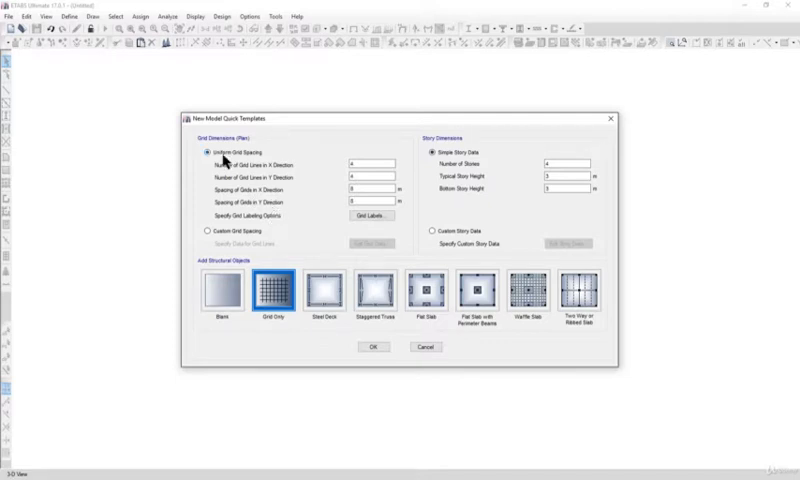
mouse_move(258, 165)
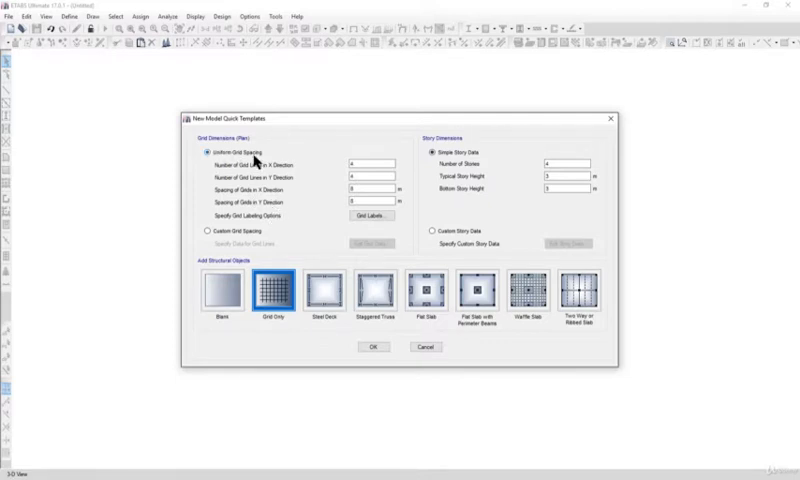
mouse_move(508, 179)
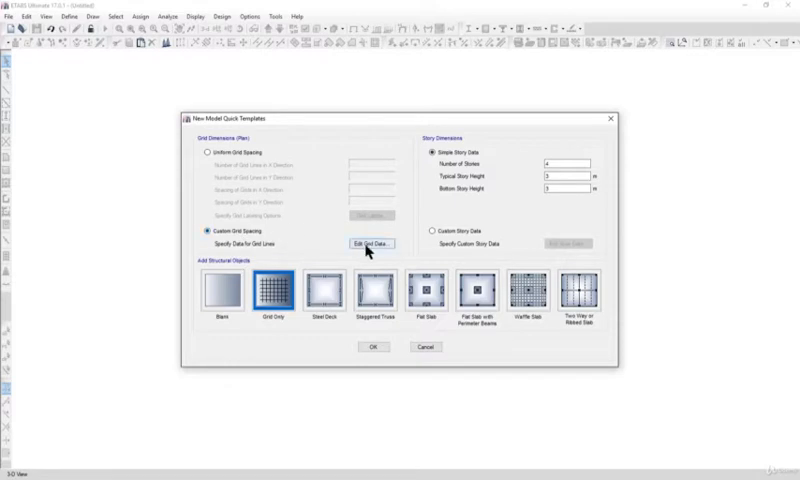
Step: Delete all grid lines in Edit Grid Data and accept the empty grid system
left_click(368, 244)
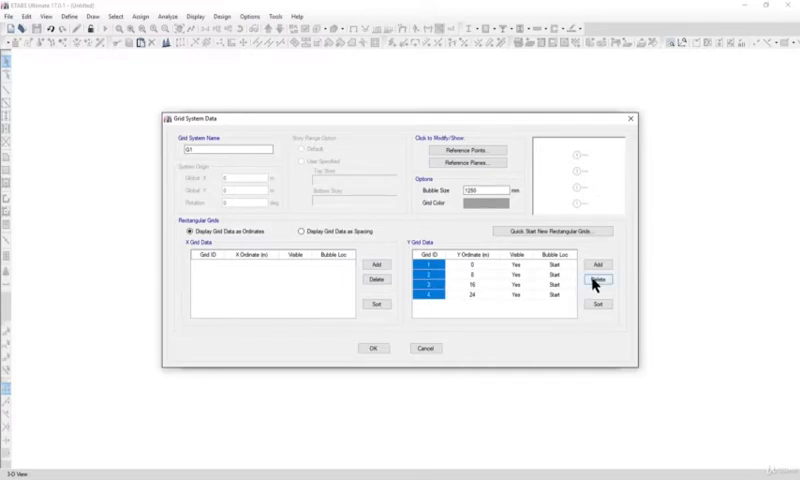
left_click(595, 281)
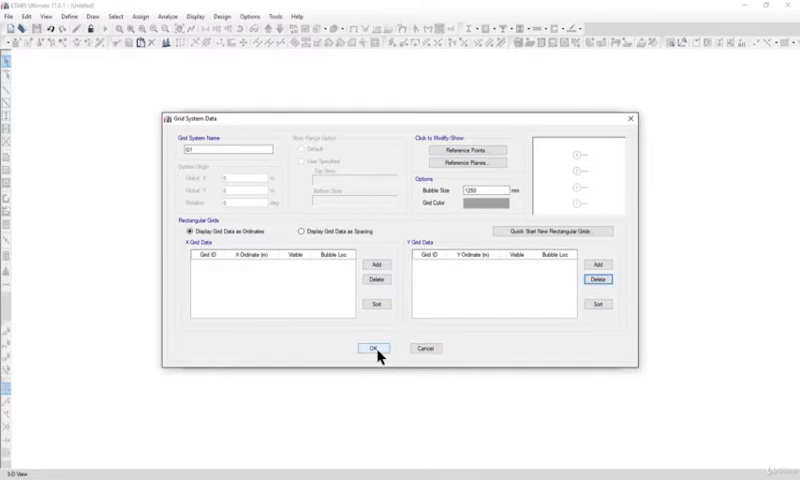
left_click(372, 348)
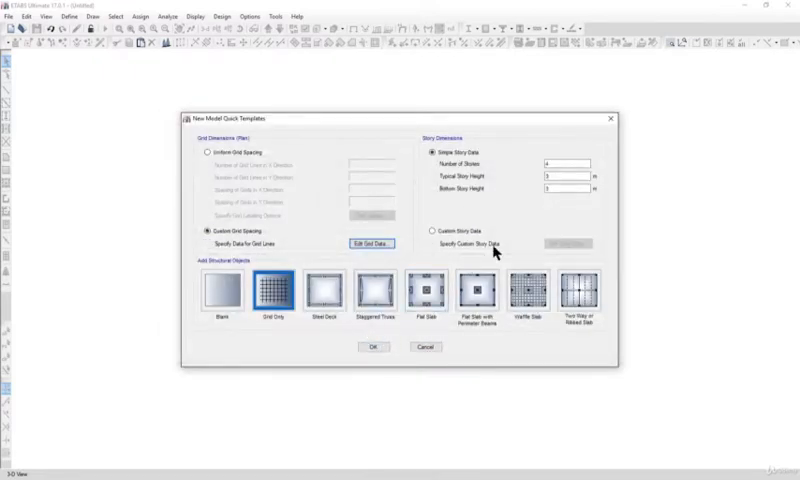
Step: Choose Custom Story Data and create the grid-only model from the quick template
left_click(432, 231)
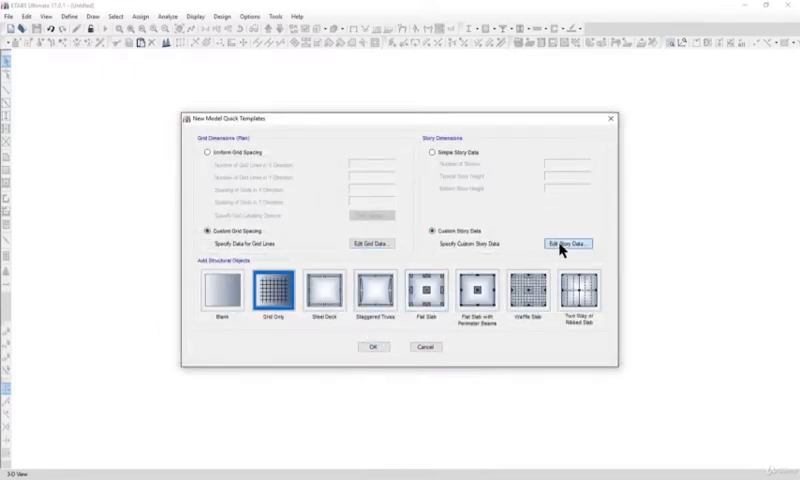
left_click(563, 243)
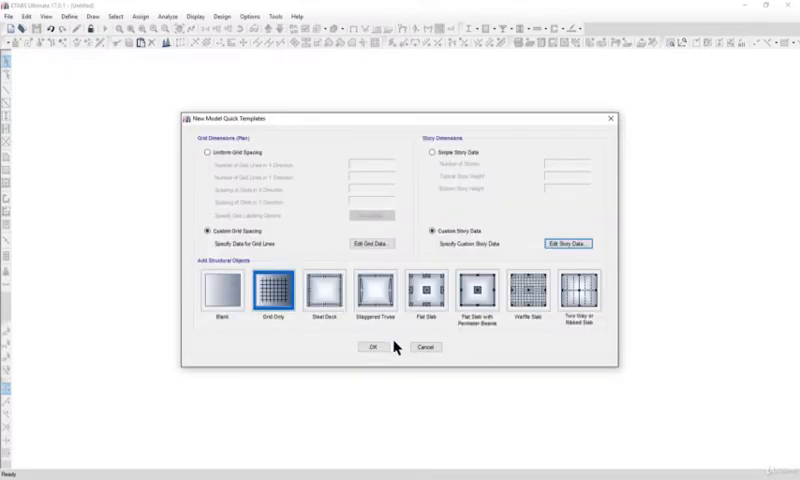
left_click(383, 347)
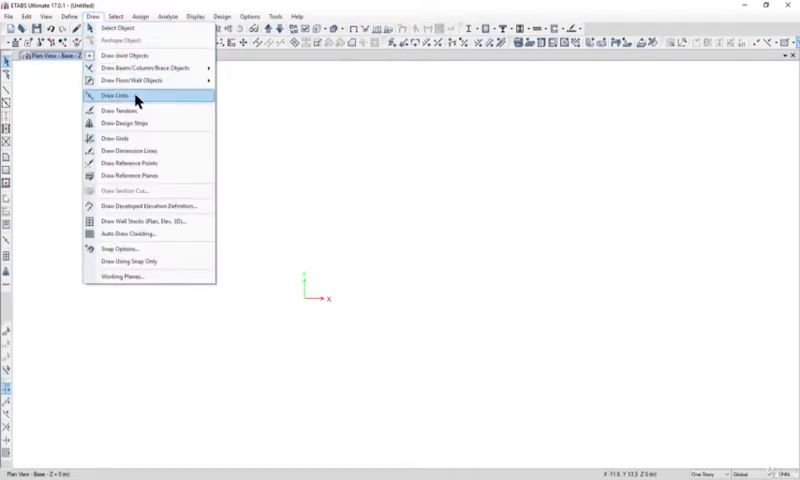
Step: Start Draw Joint Objects on the base level plan
left_click(130, 92)
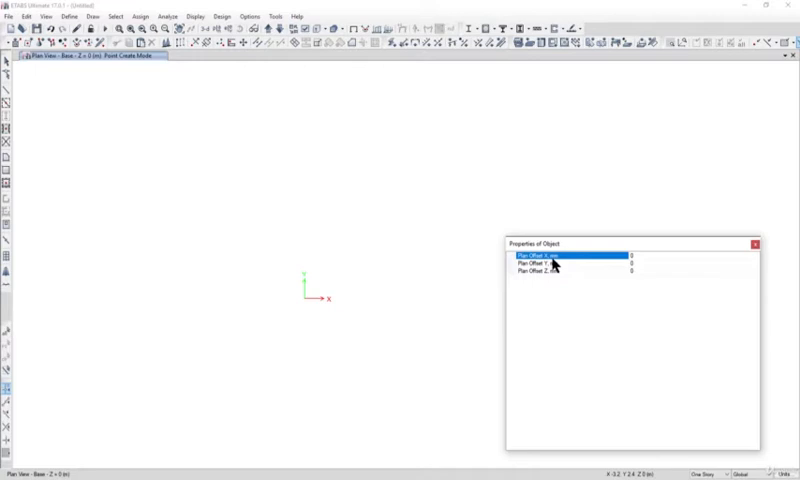
mouse_move(640, 278)
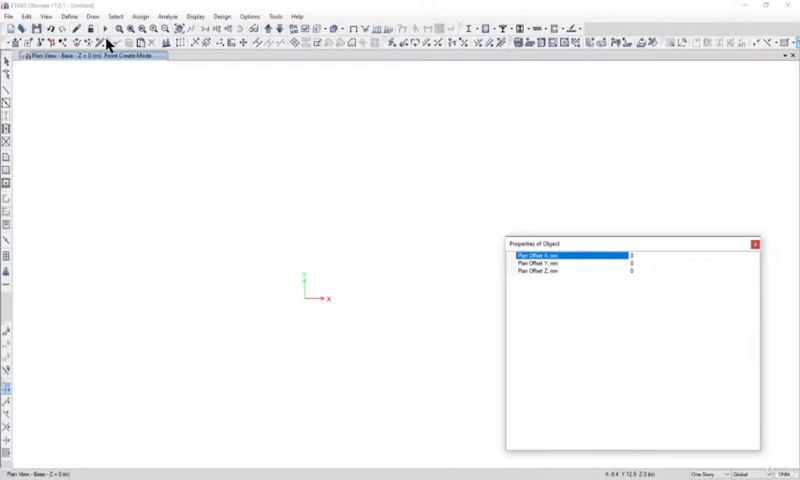
Step: Leave joint placement and return to Select Object mode
left_click(95, 16)
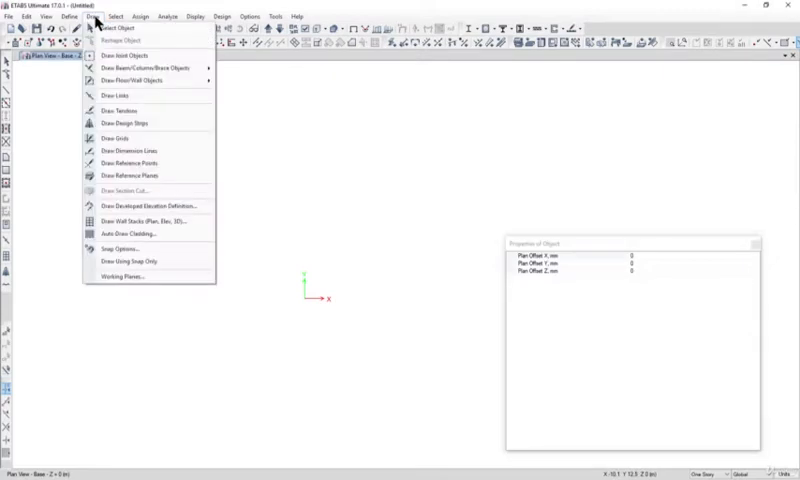
left_click(117, 248)
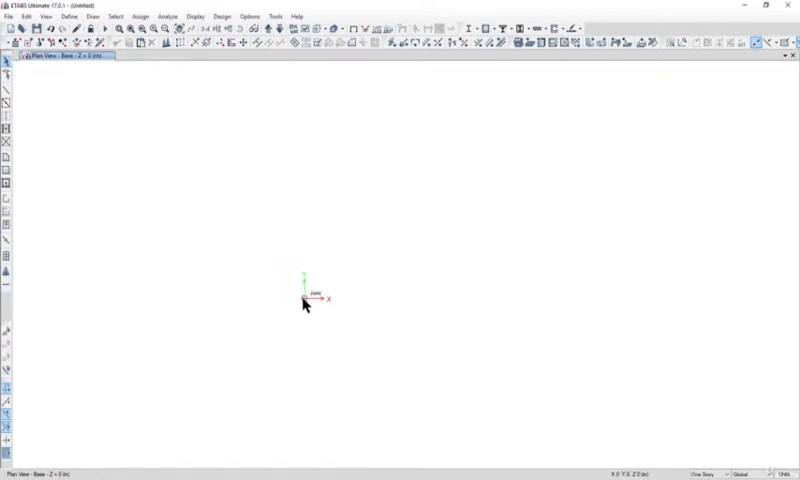
double_click(305, 299)
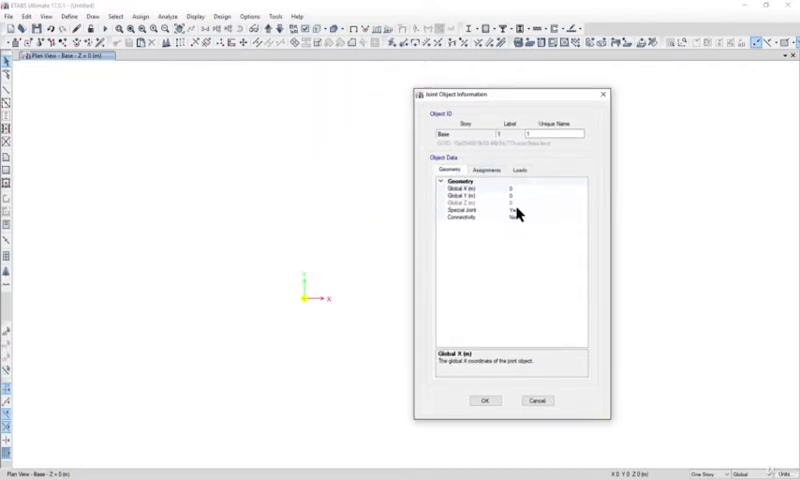
left_click(503, 399)
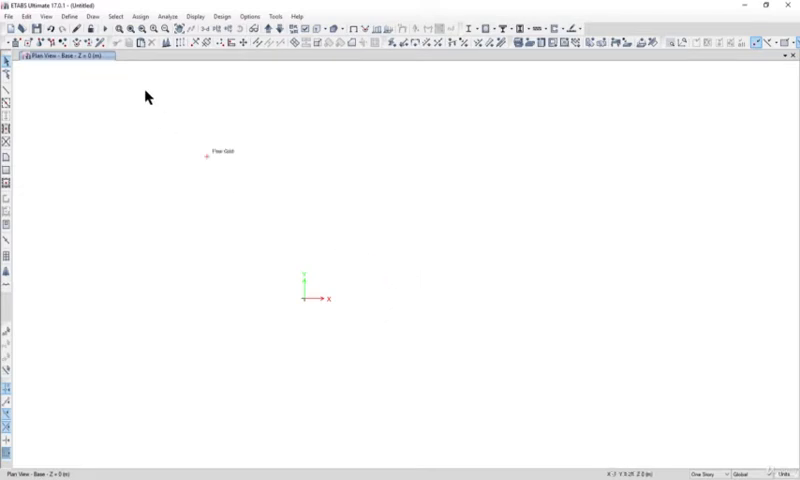
Step: Apply snap options for joints, grid intersections, lines, edges and intersections
left_click(94, 16)
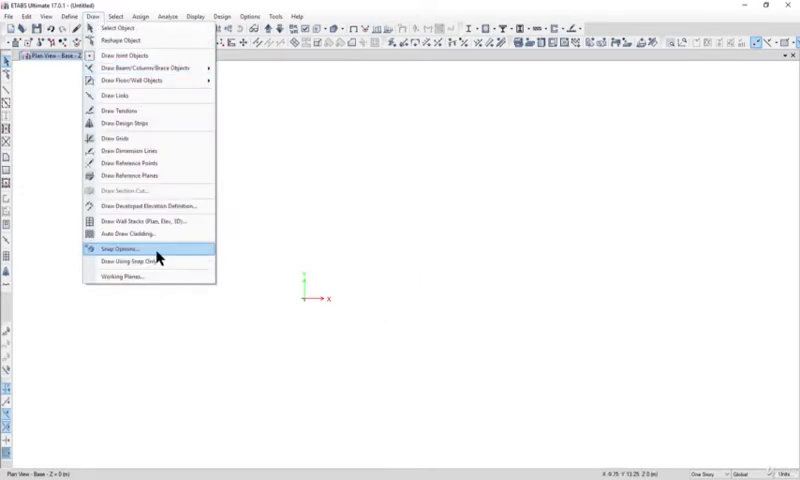
left_click(115, 248)
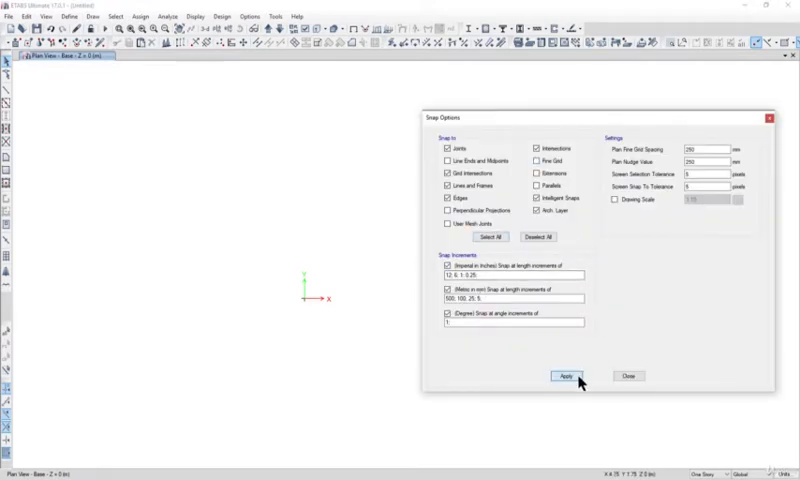
left_click(564, 377)
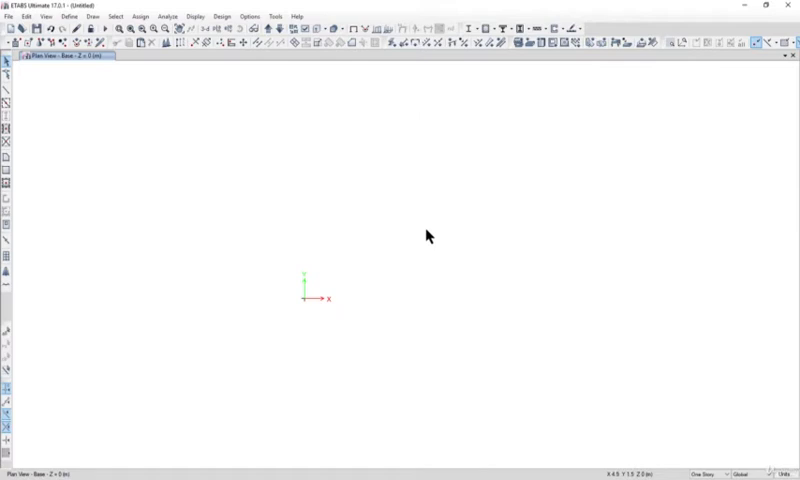
mouse_move(290, 298)
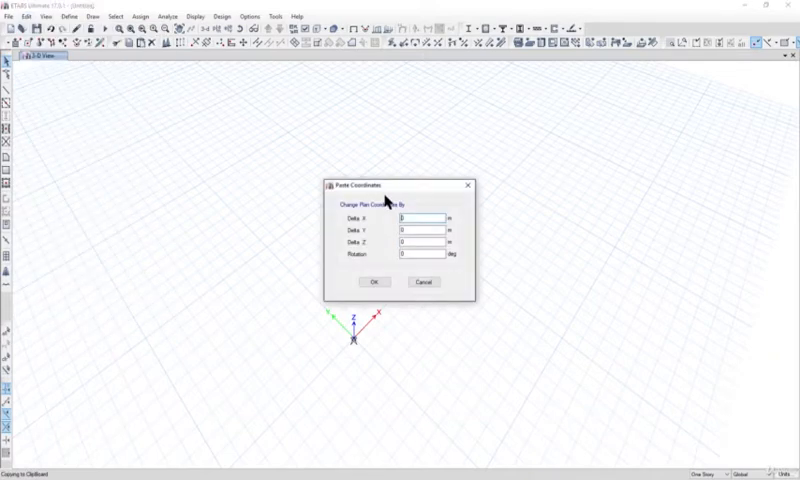
Step: Paste a copy of the origin joint with Delta Z 5 m in the 3-D view
left_click_drag(396, 184, 623, 211)
type("3")
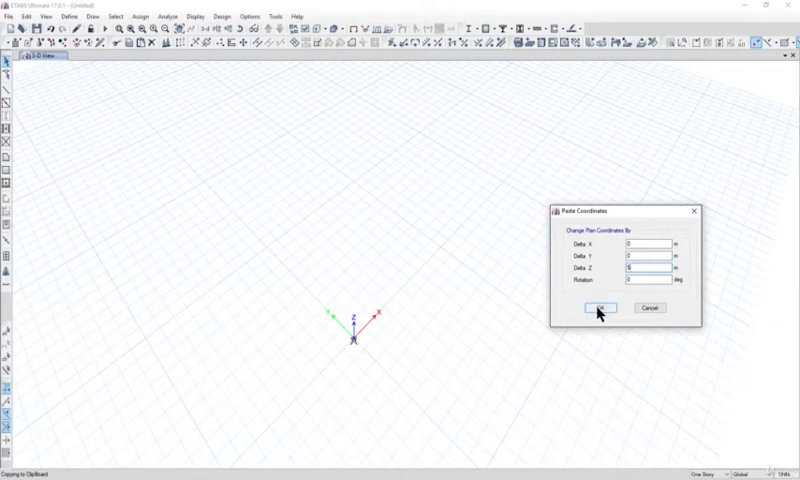
left_click(600, 308)
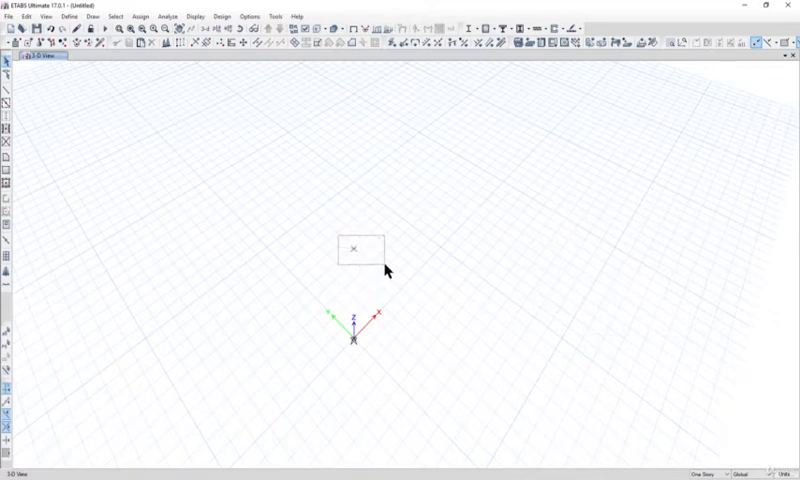
Step: Copy the raised joint and paste it with Delta X 20 m
left_click(353, 248)
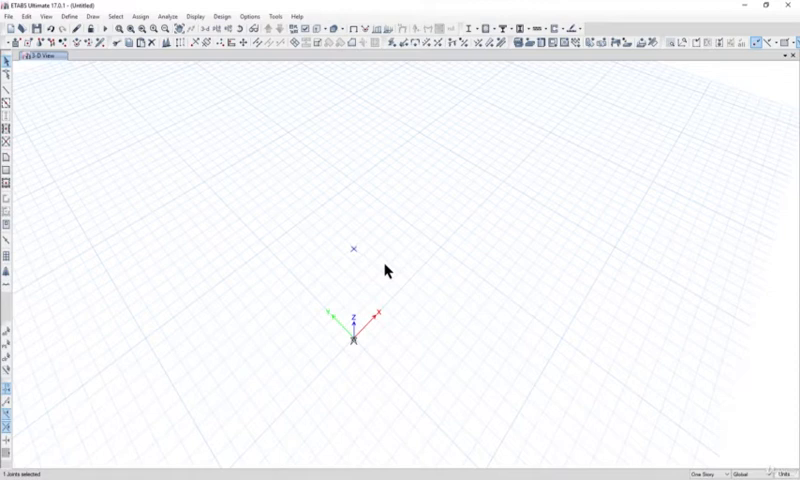
left_click_drag(355, 255, 375, 295)
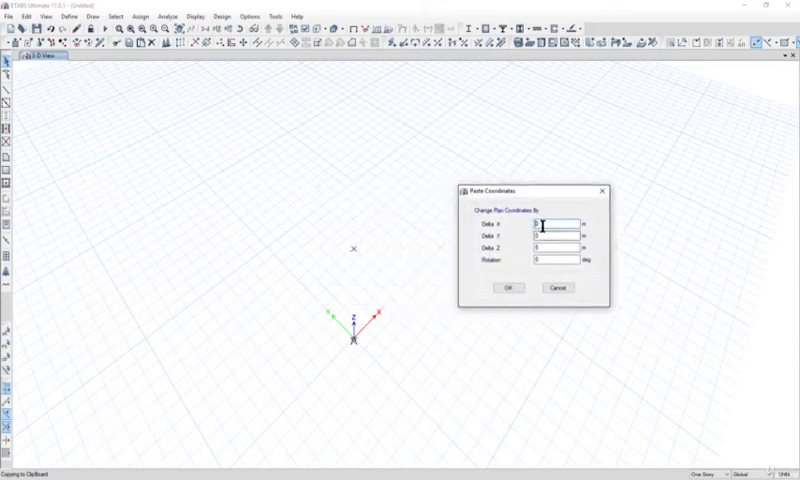
type("20")
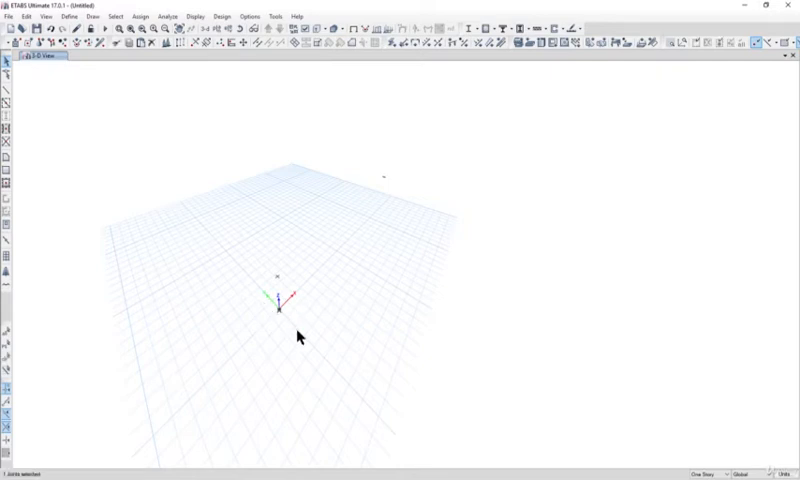
mouse_move(282, 322)
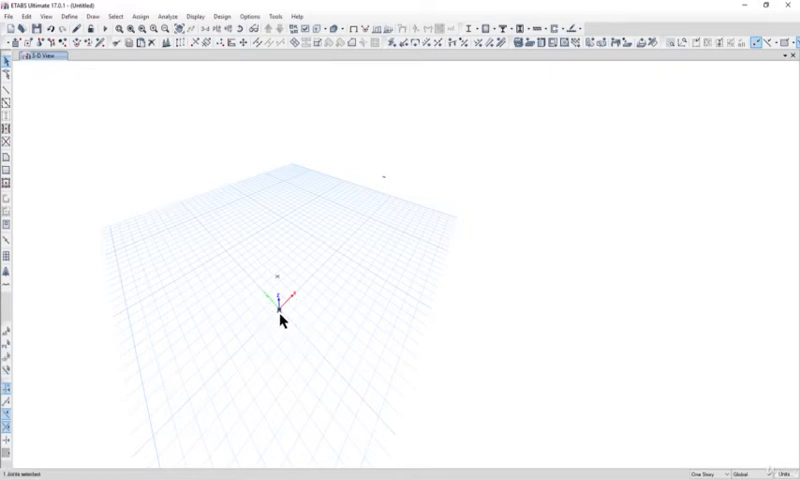
Step: Paste another copied joint with a 40 m X offset to complete the shed's joints
left_click(29, 17)
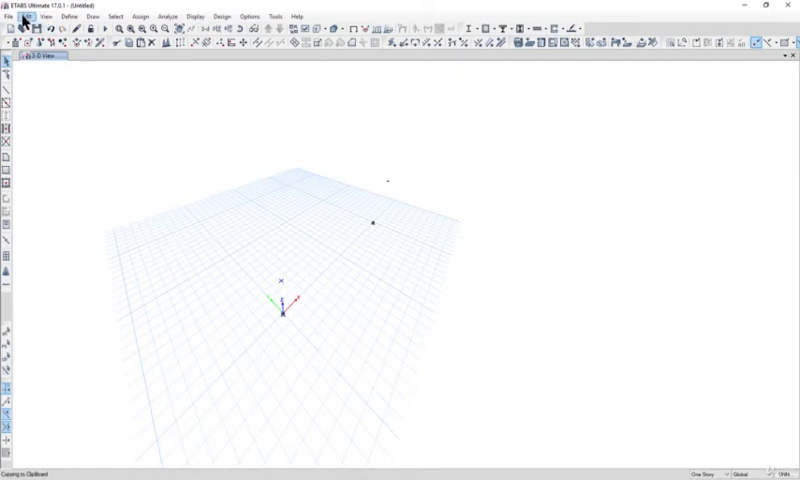
left_click(28, 16)
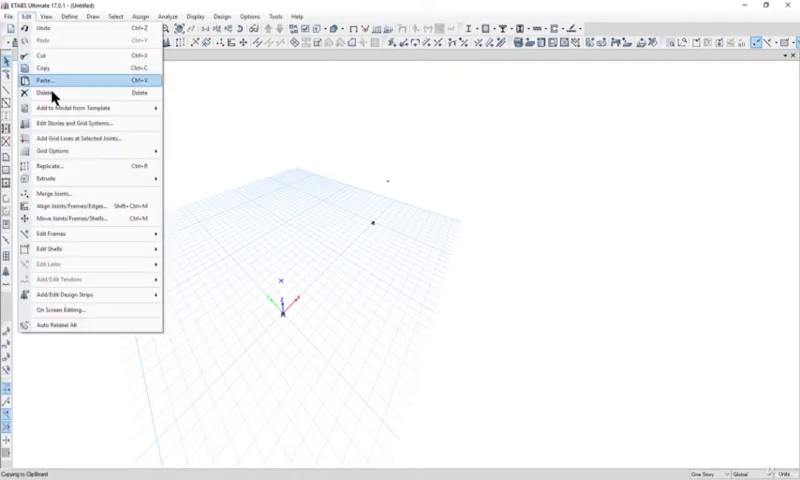
left_click(44, 77)
type("48")
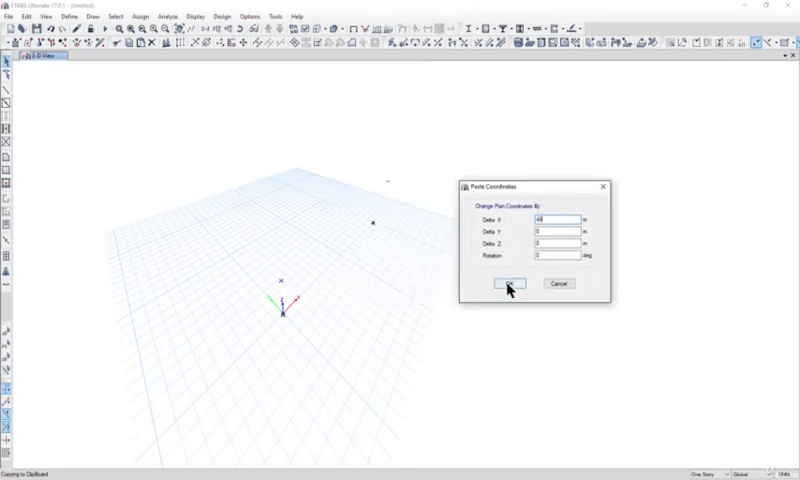
left_click(506, 285)
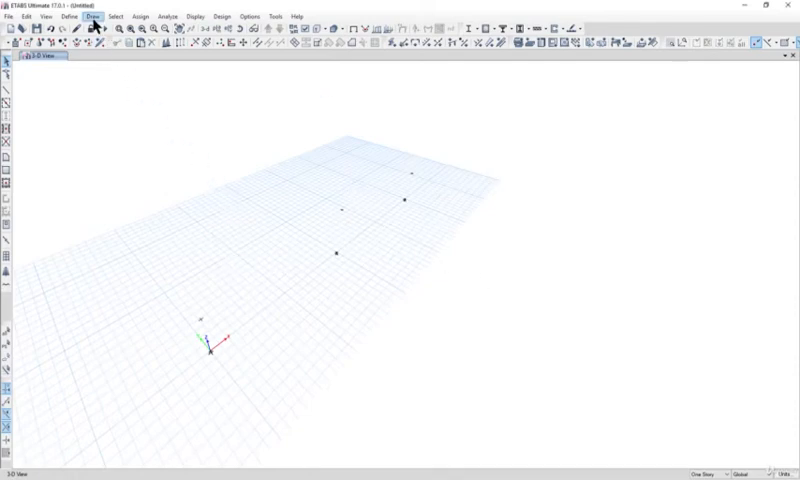
Step: Draw frame lines joint to joint forming the columns and sloped rafters to the ridge
left_click(75, 15)
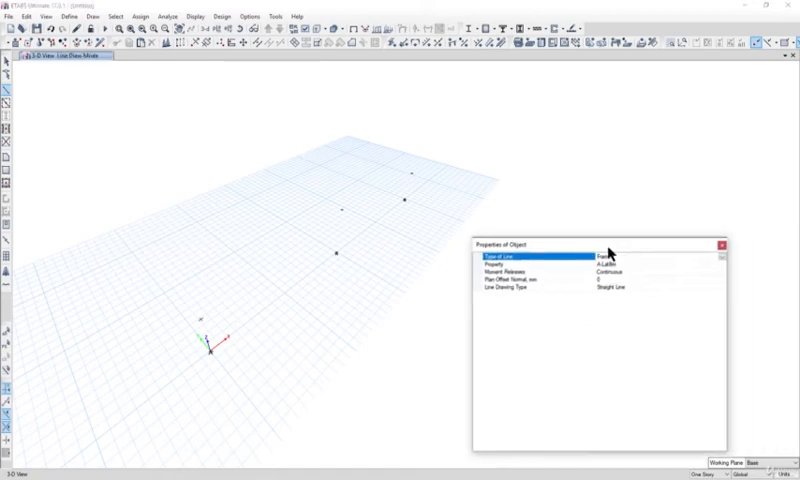
left_click(712, 264)
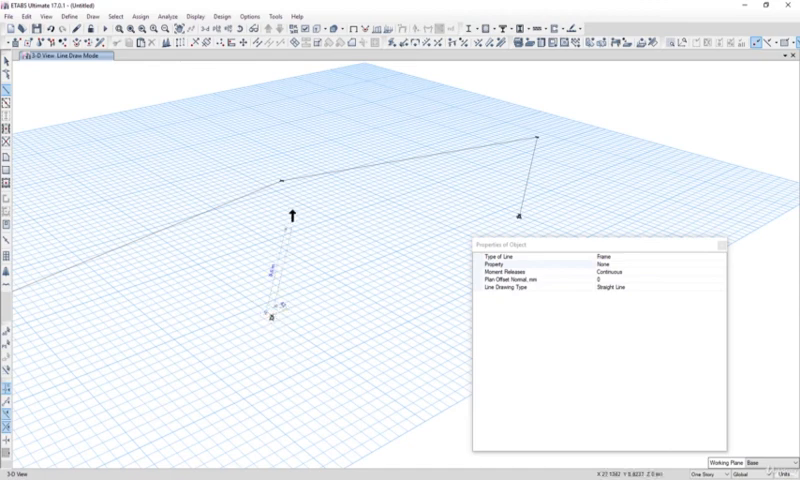
left_click(291, 184)
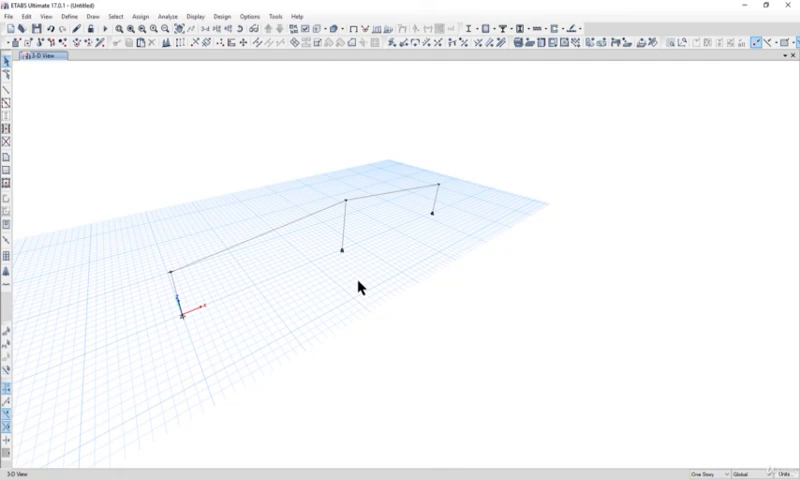
mouse_move(142, 124)
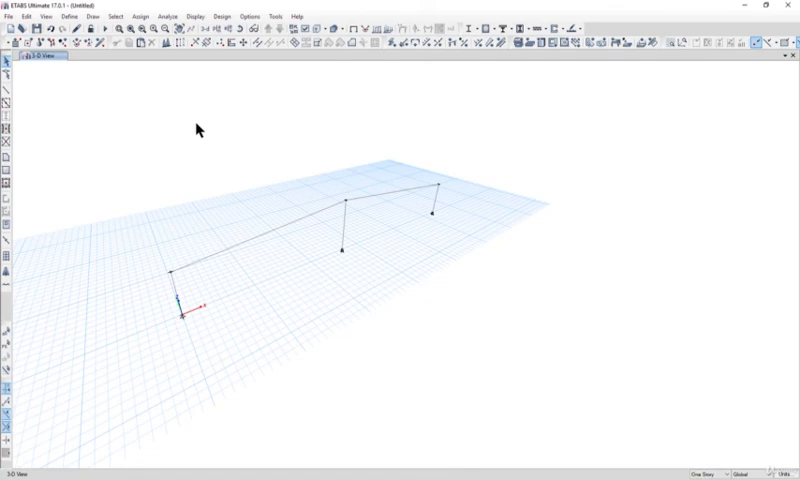
mouse_move(189, 180)
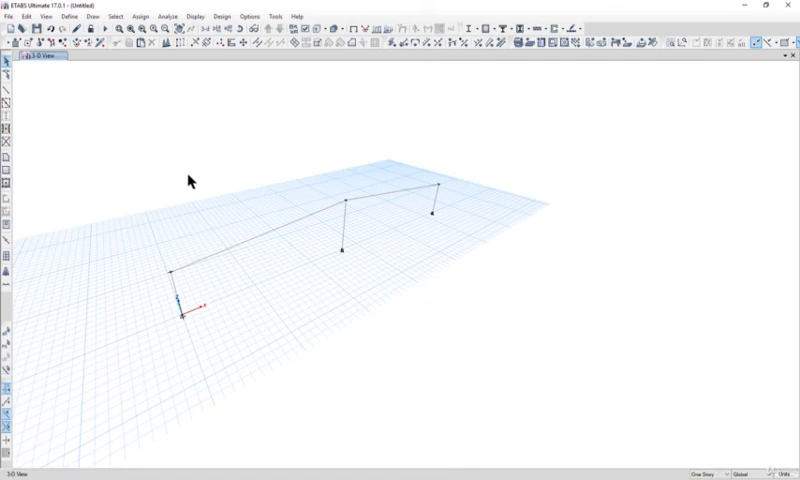